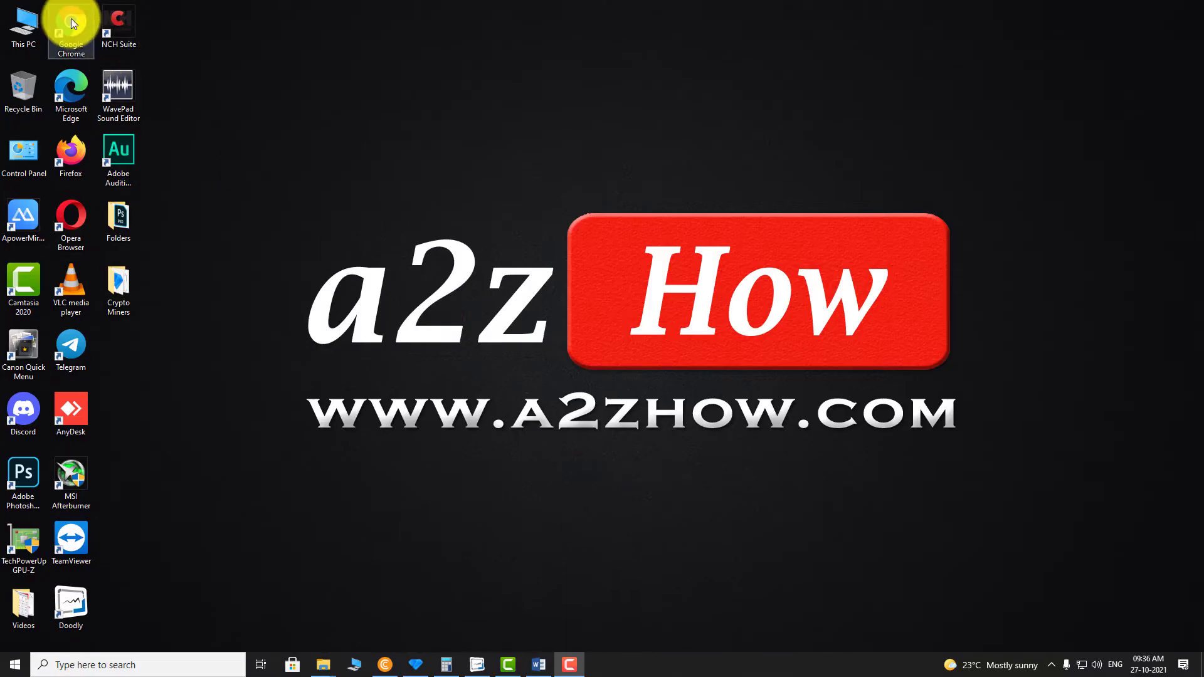
Launch Chrome from the desktop shortcut, landing on the Google Account home page
double_click(71, 25)
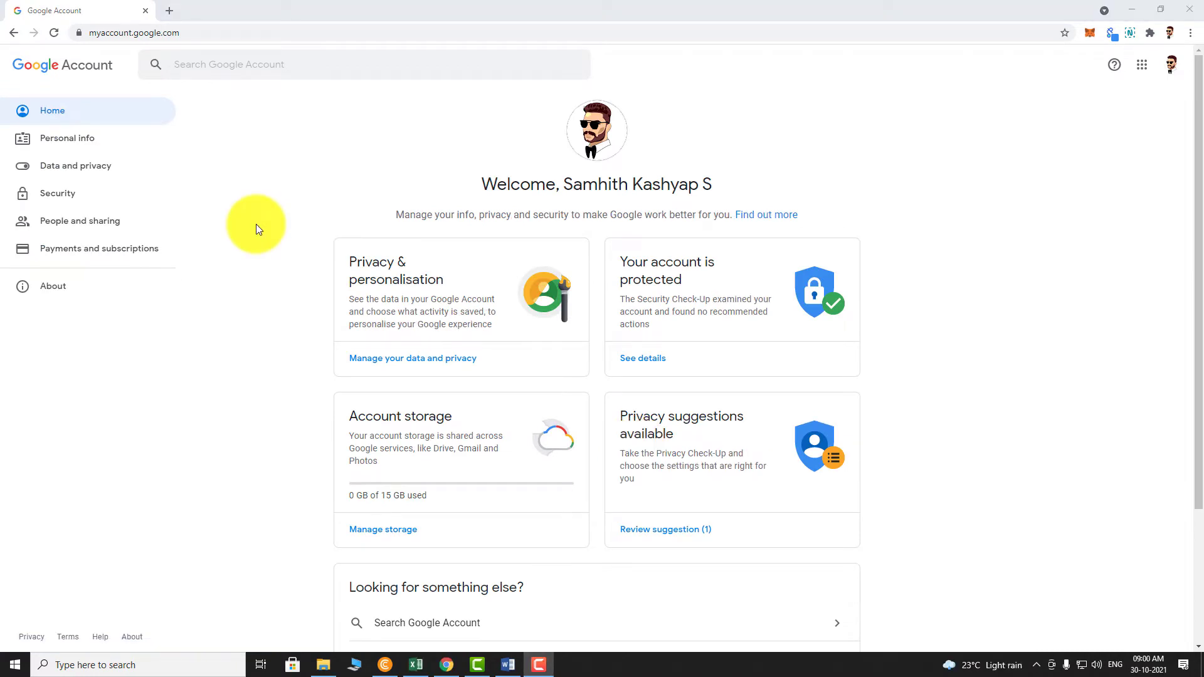
Go to Personal info and reach the General preferences for the web card
left_click(66, 138)
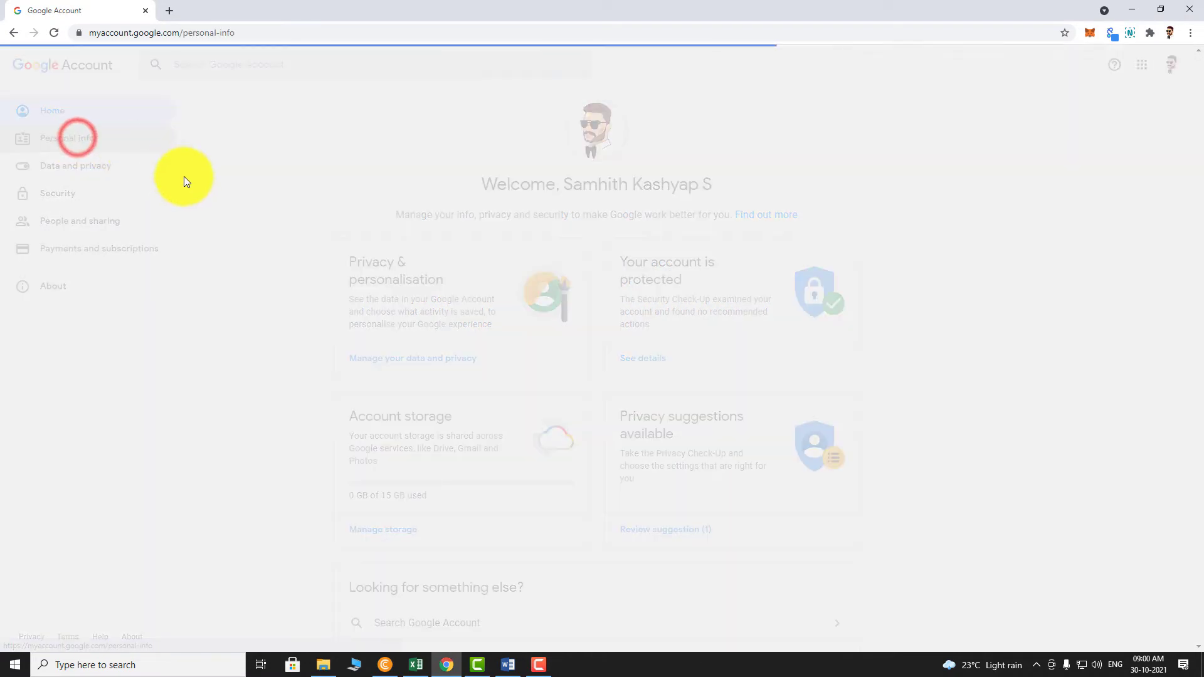
left_click(66, 138)
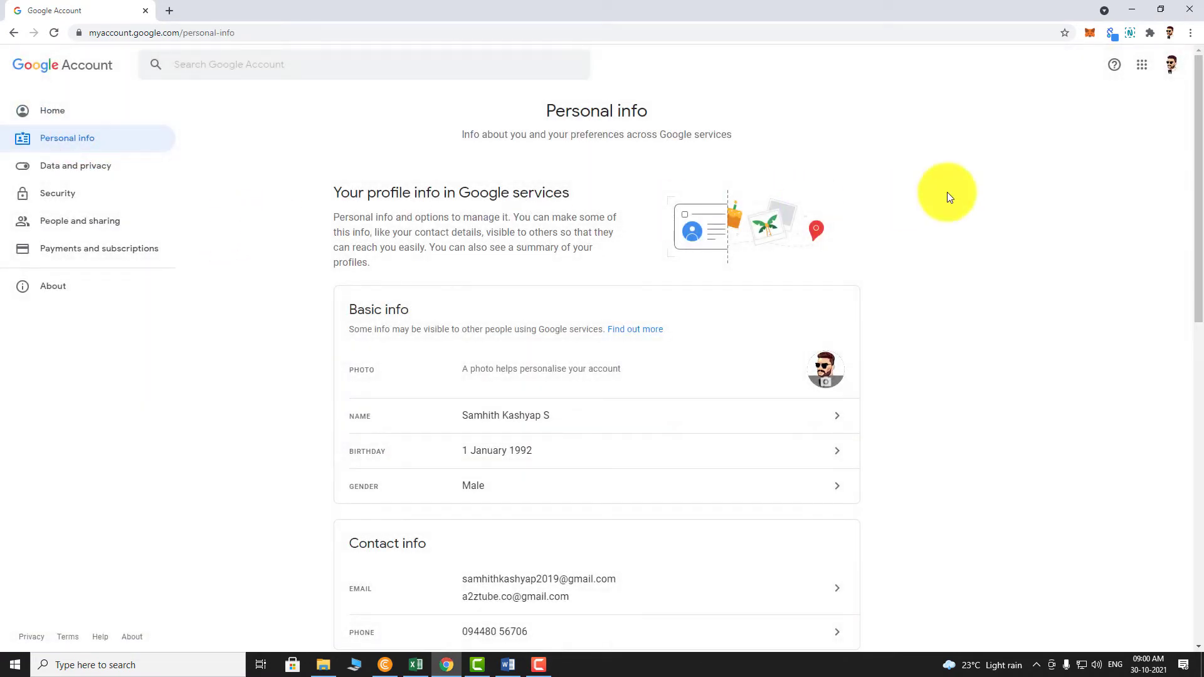
scroll("down", 3)
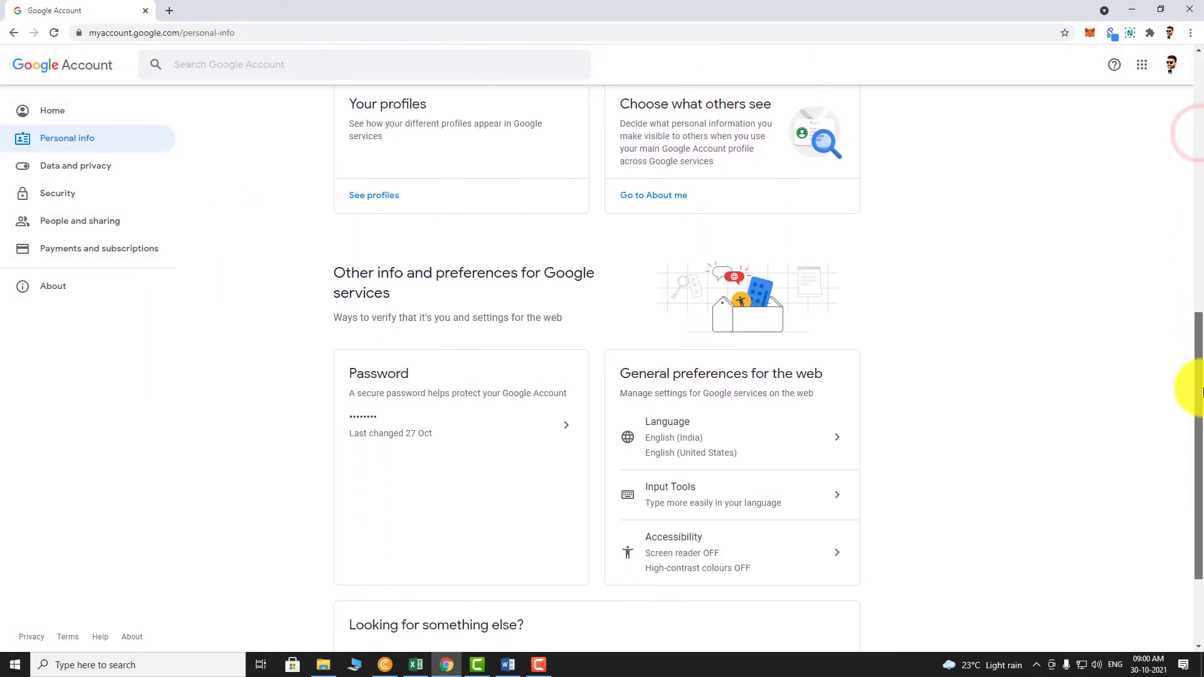
scroll("down", 3)
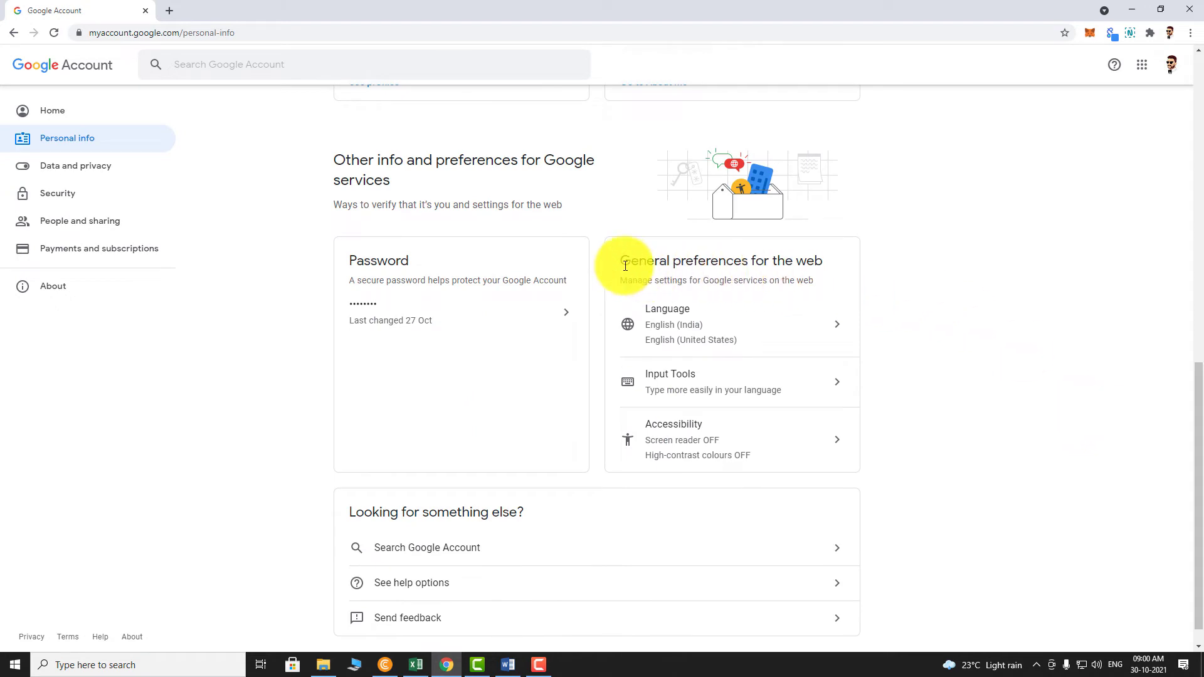
mouse_move(791, 262)
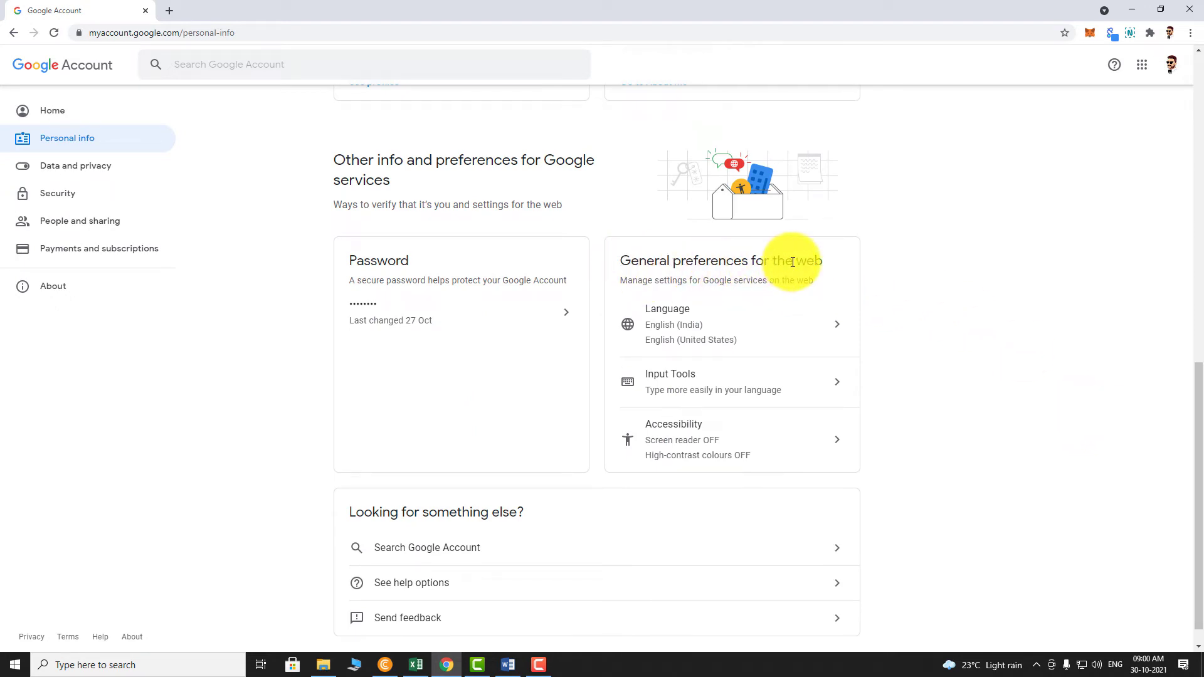
mouse_move(680, 432)
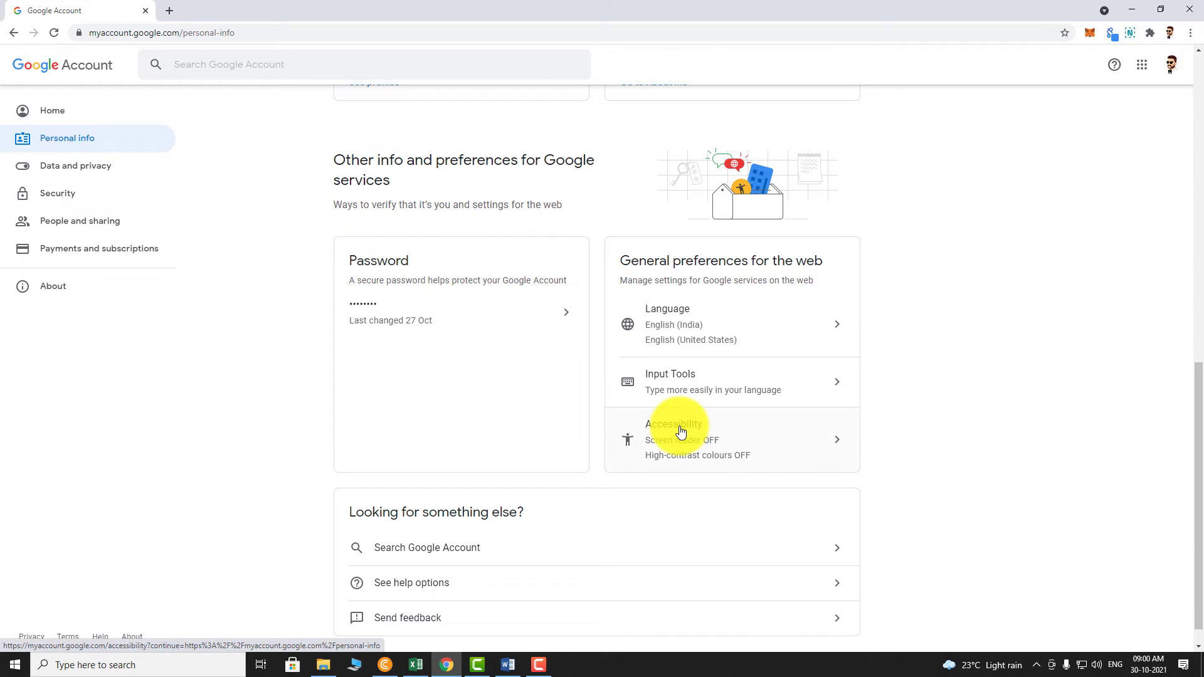
Switch on High-contrast colours in the Accessibility settings
left_click(673, 439)
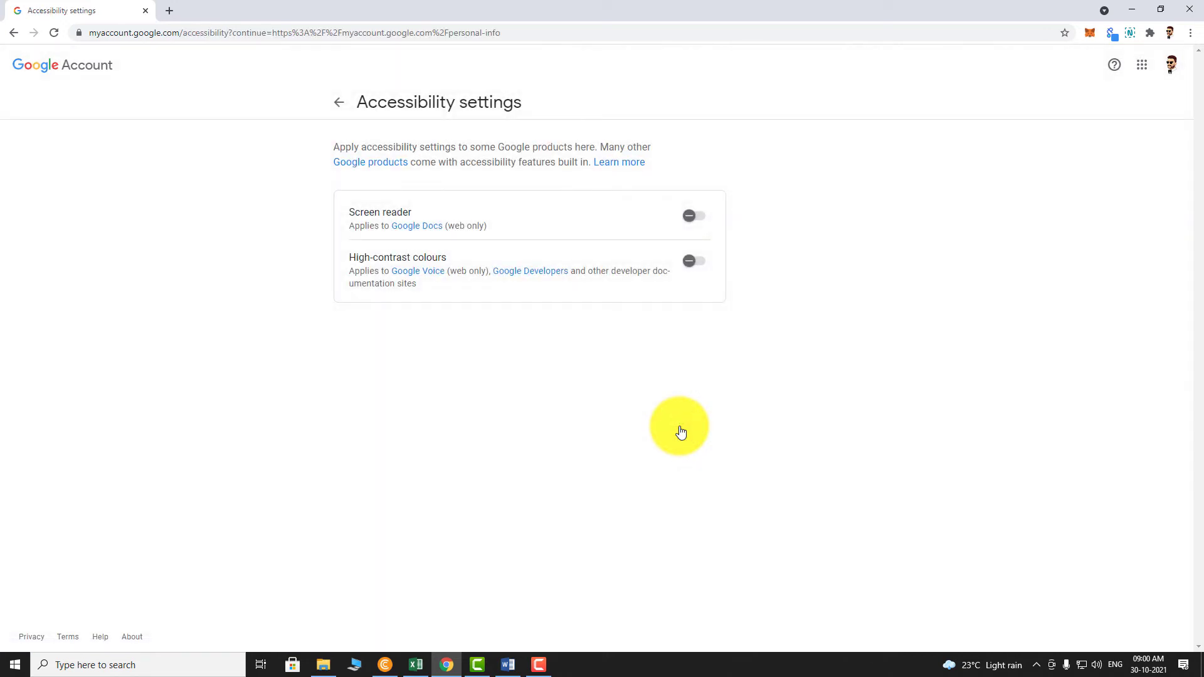
mouse_move(387, 261)
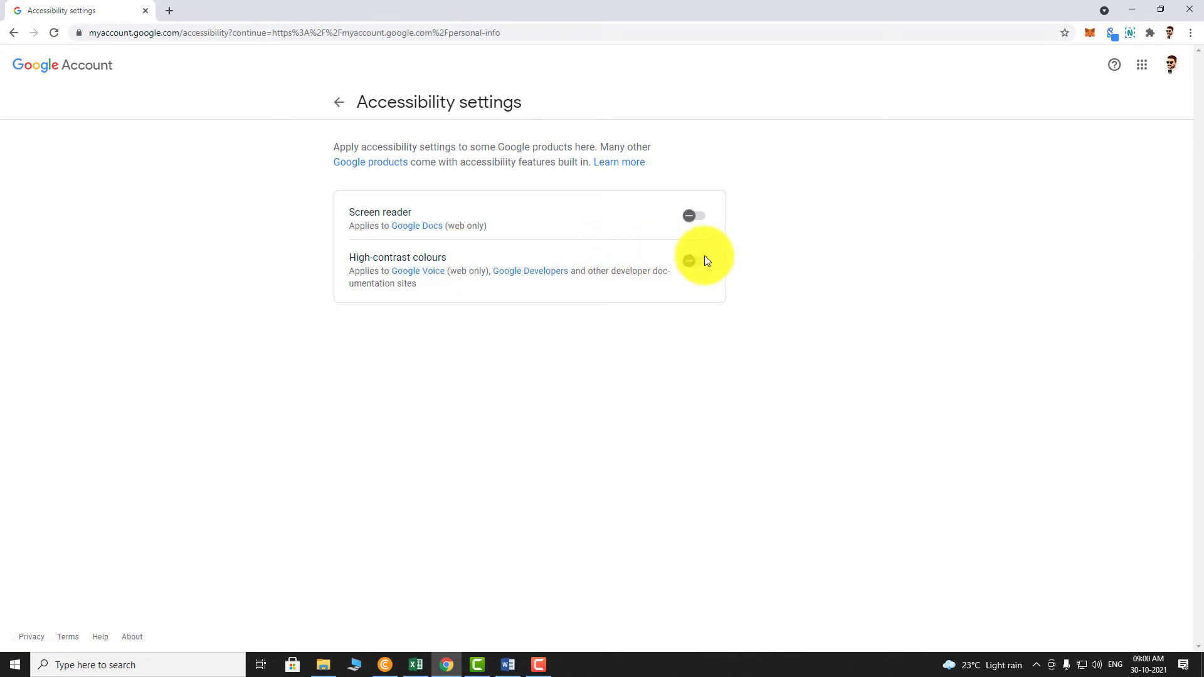
left_click(694, 261)
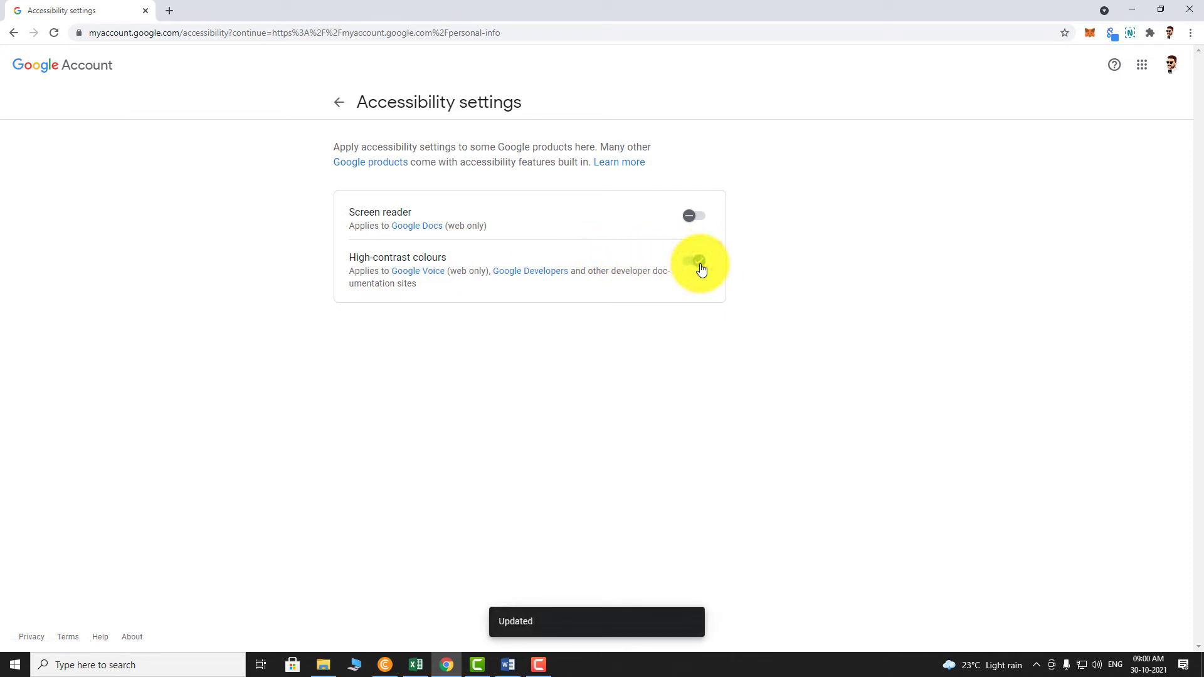
left_click(694, 260)
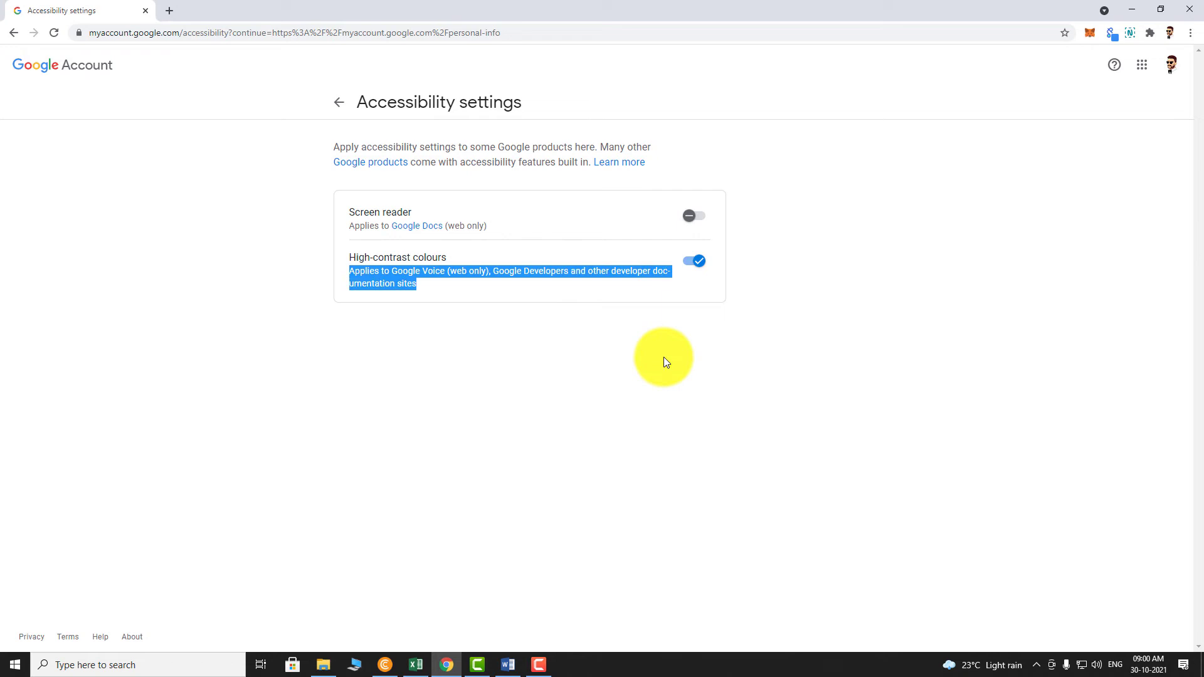
left_click(668, 373)
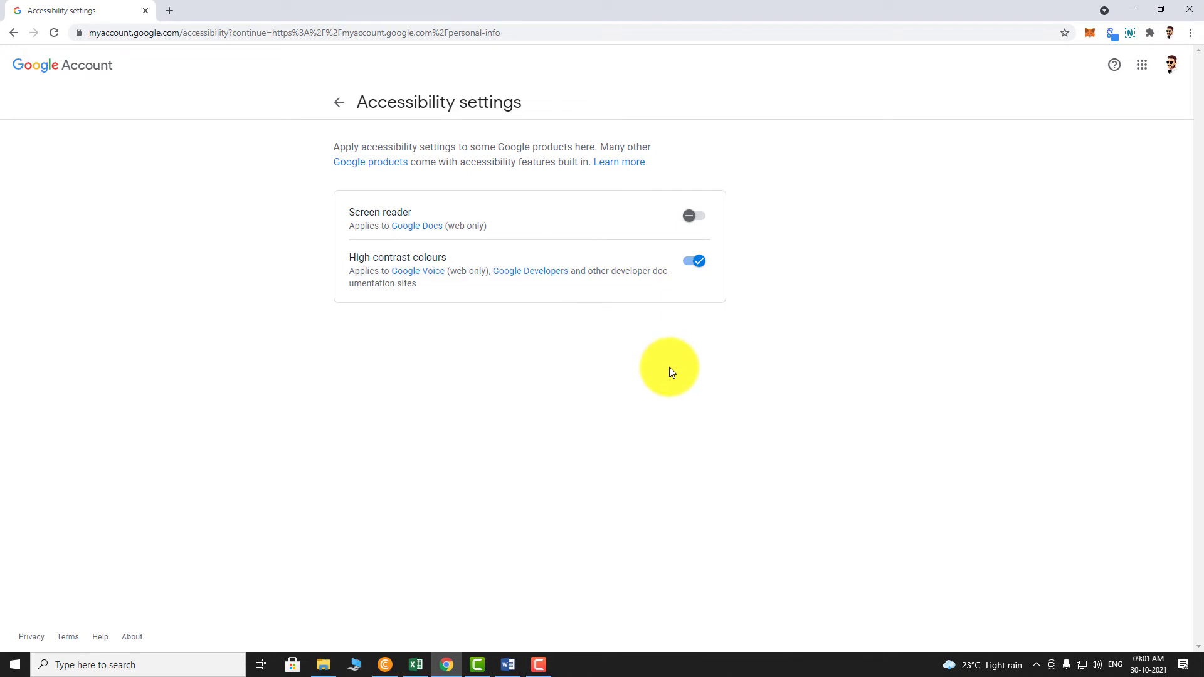